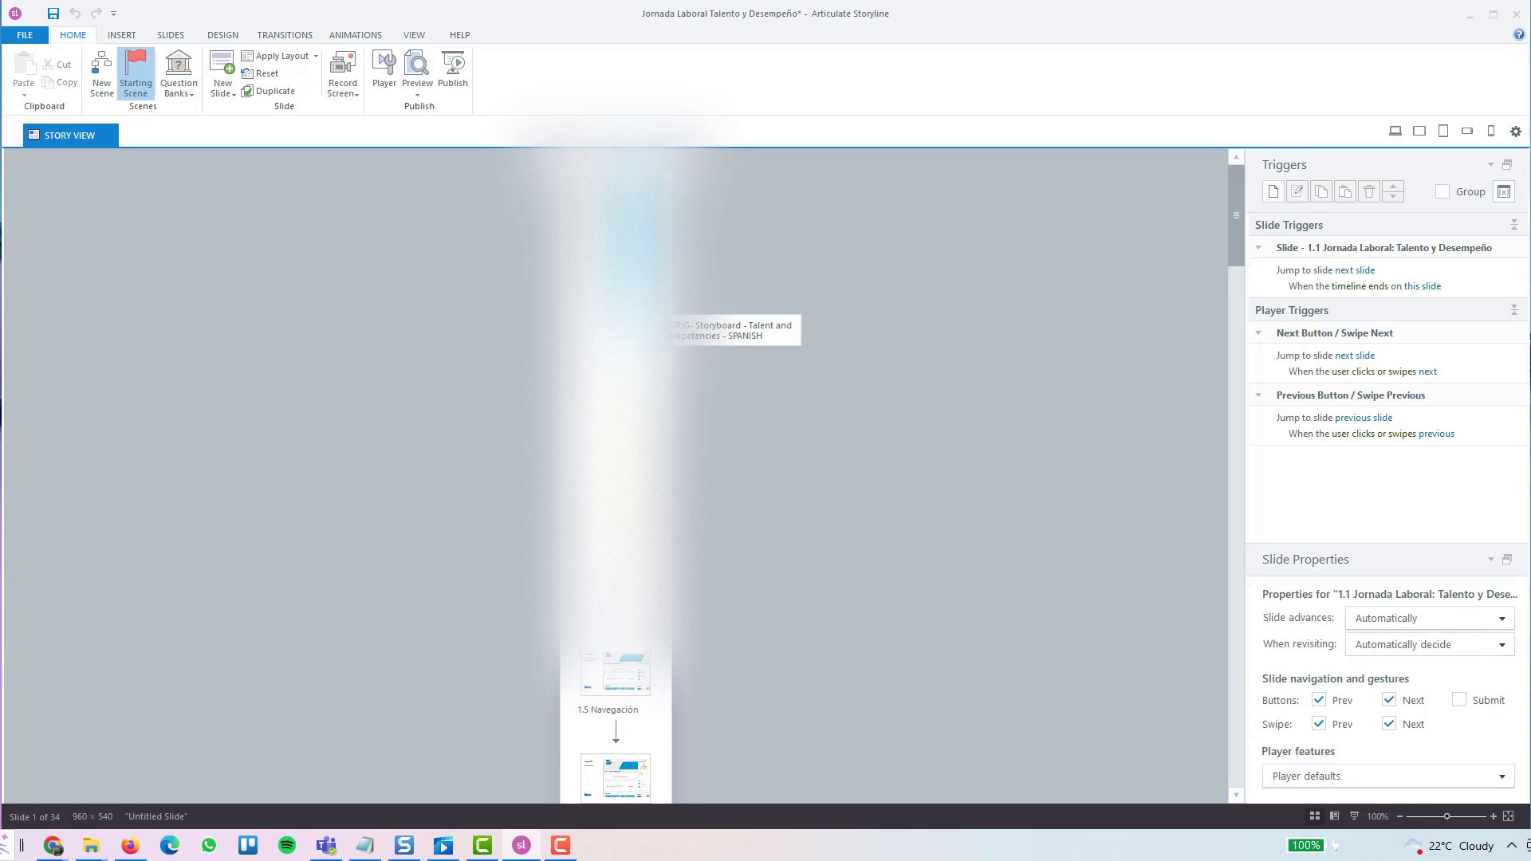
mouse_move(942, 469)
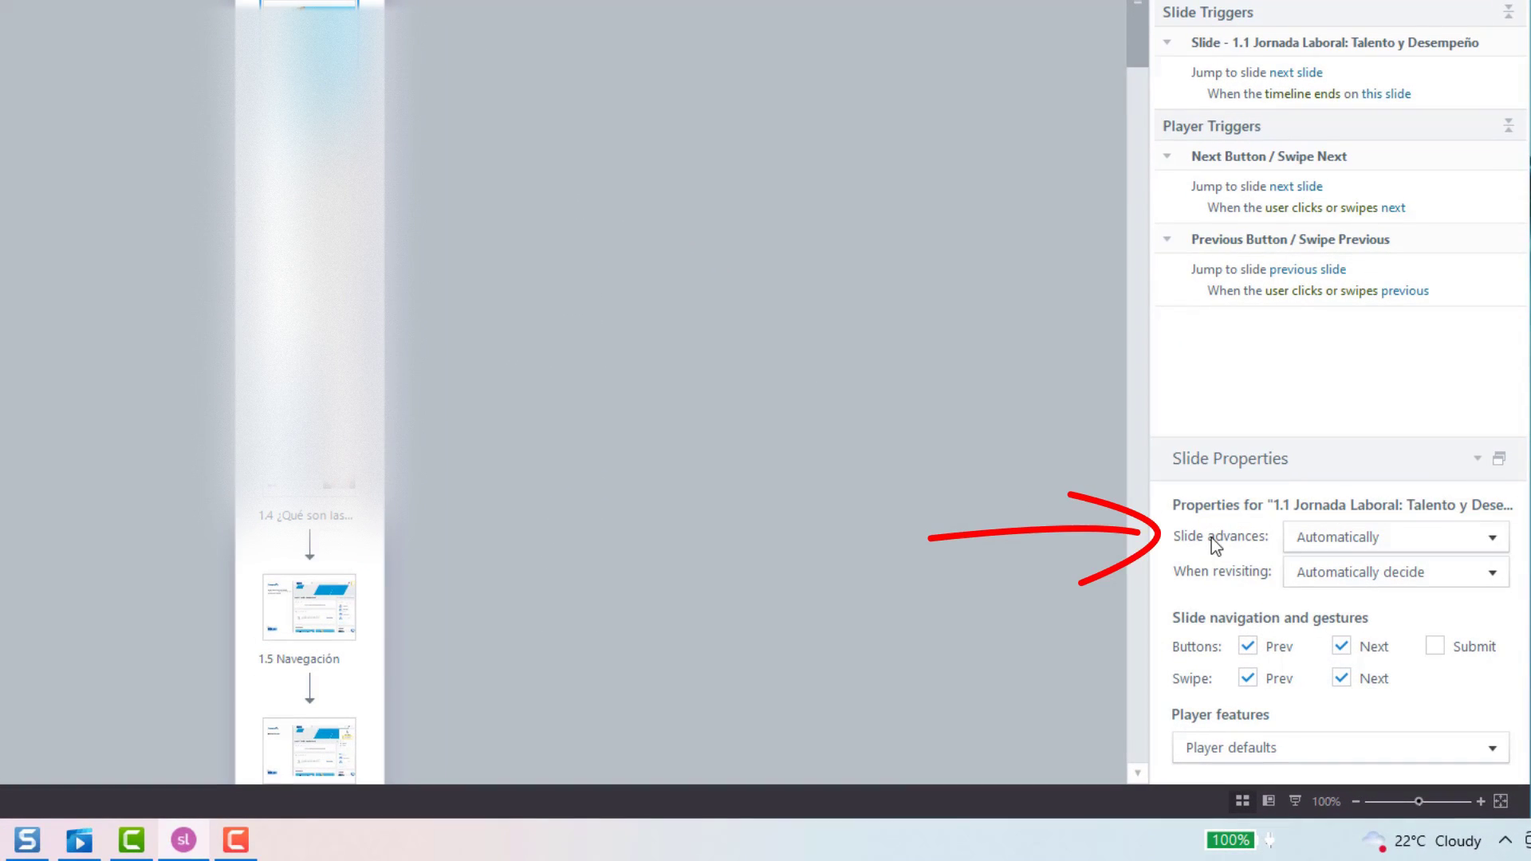
Try setting slide 1.1 to advance By user, then revert it to Automatically.
click(1491, 536)
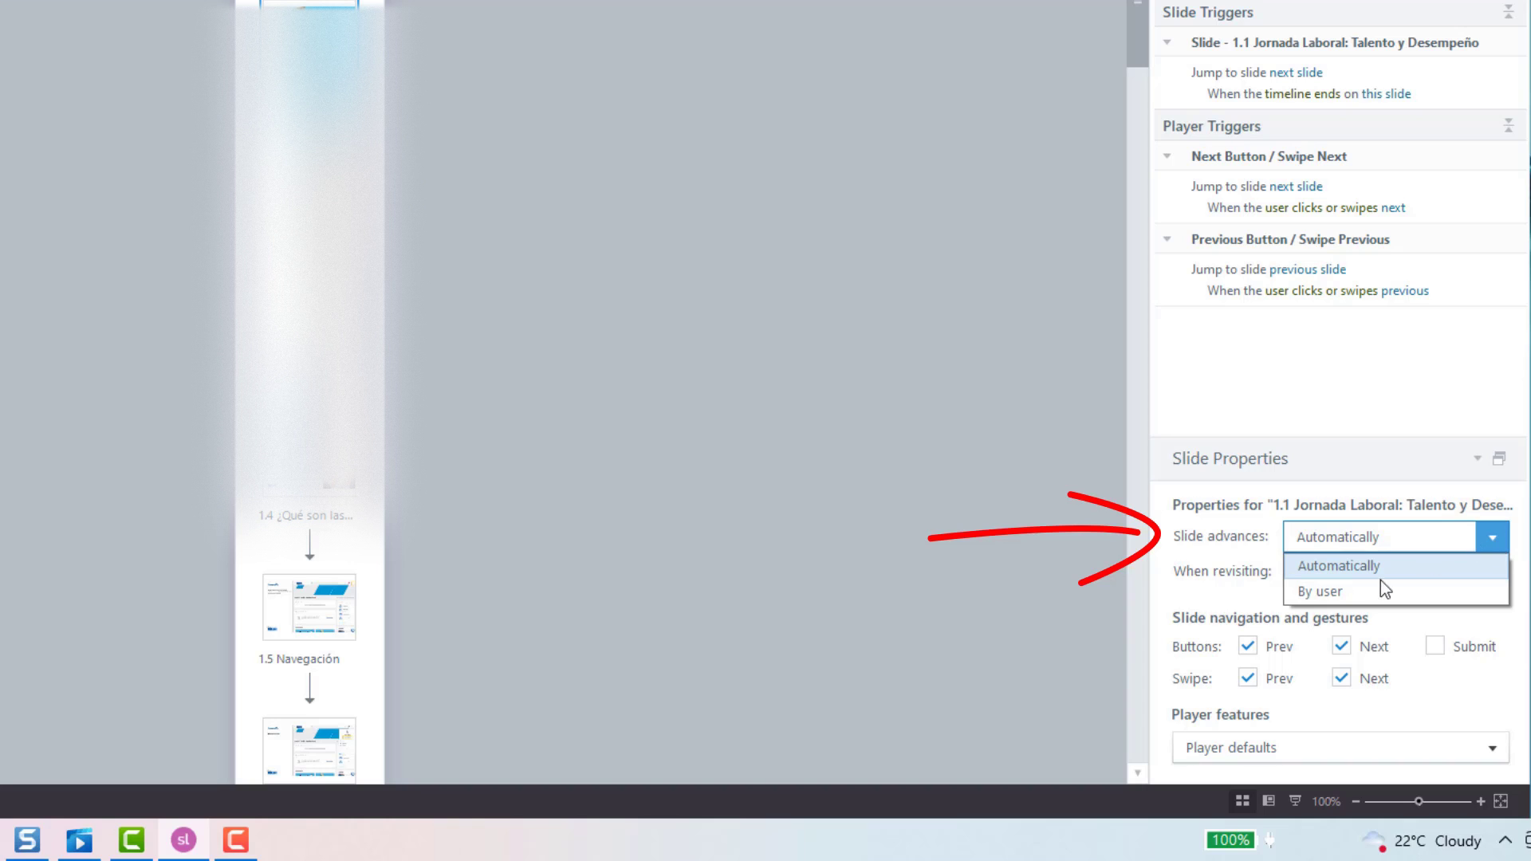
click(1319, 590)
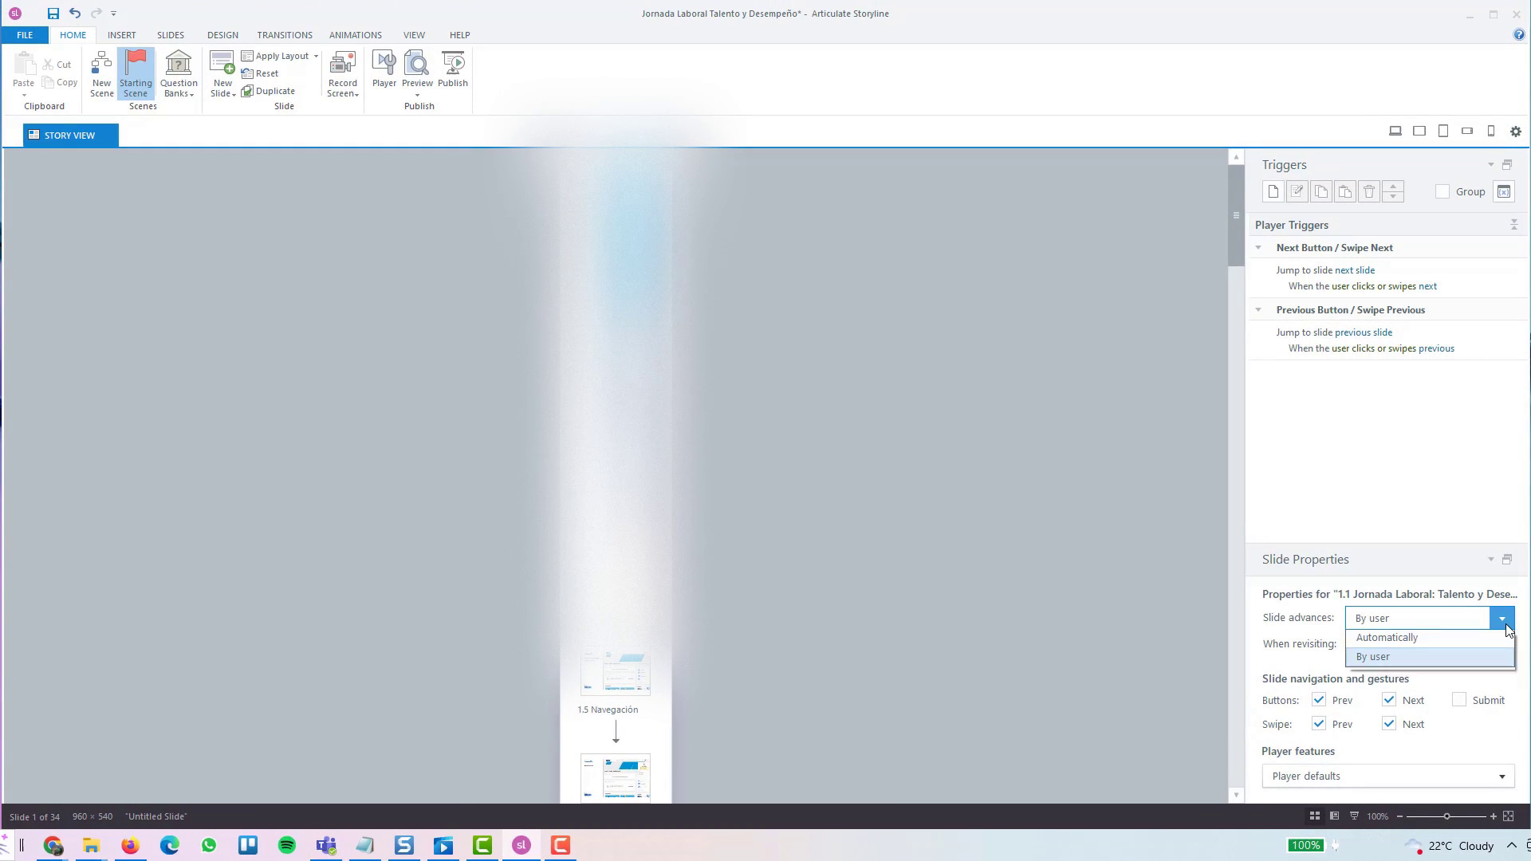
click(1386, 638)
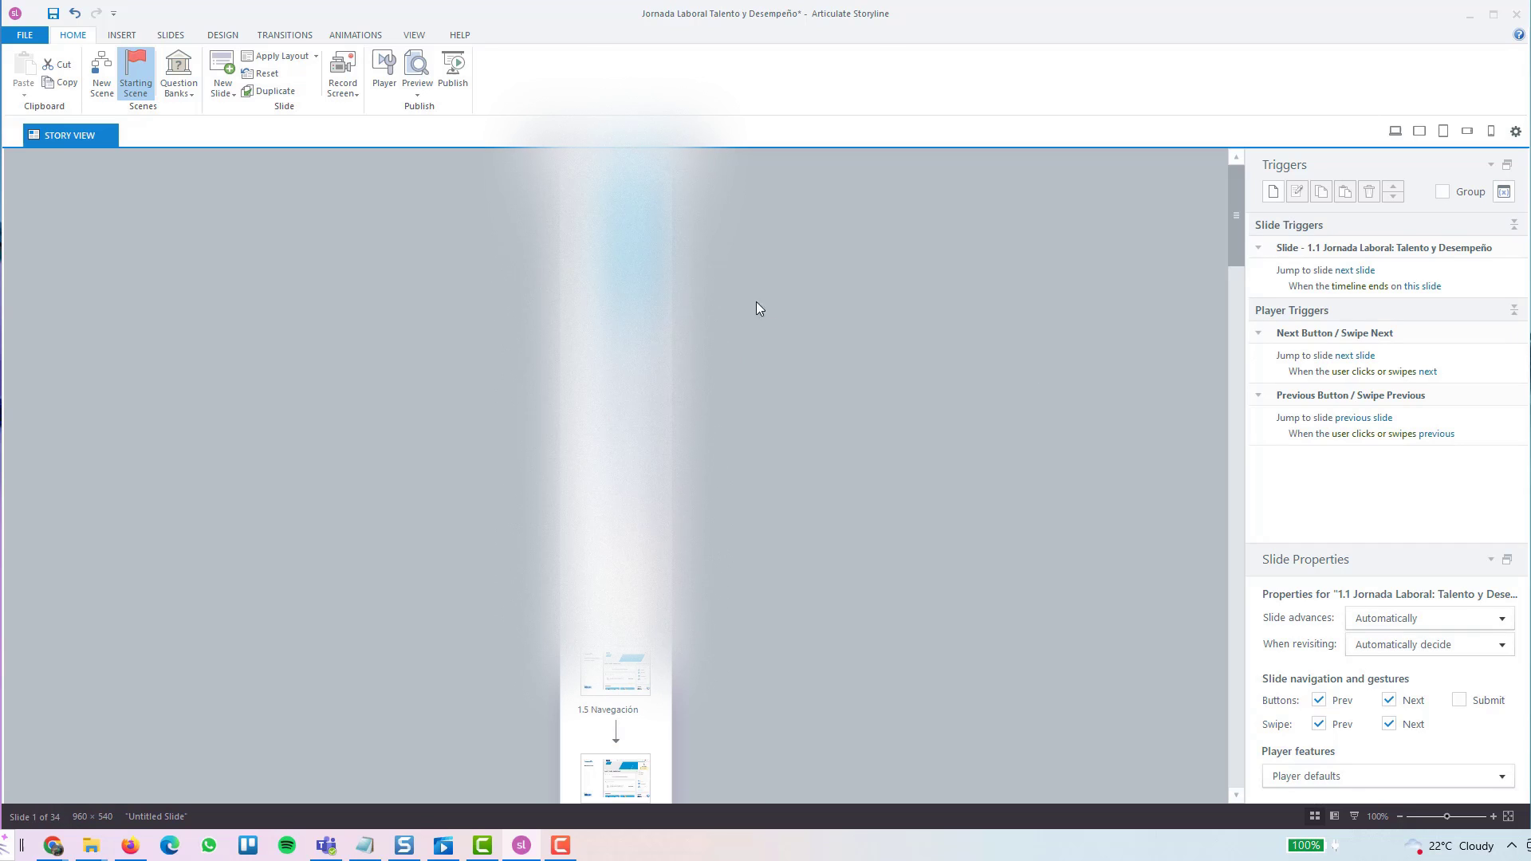
mouse_move(760, 308)
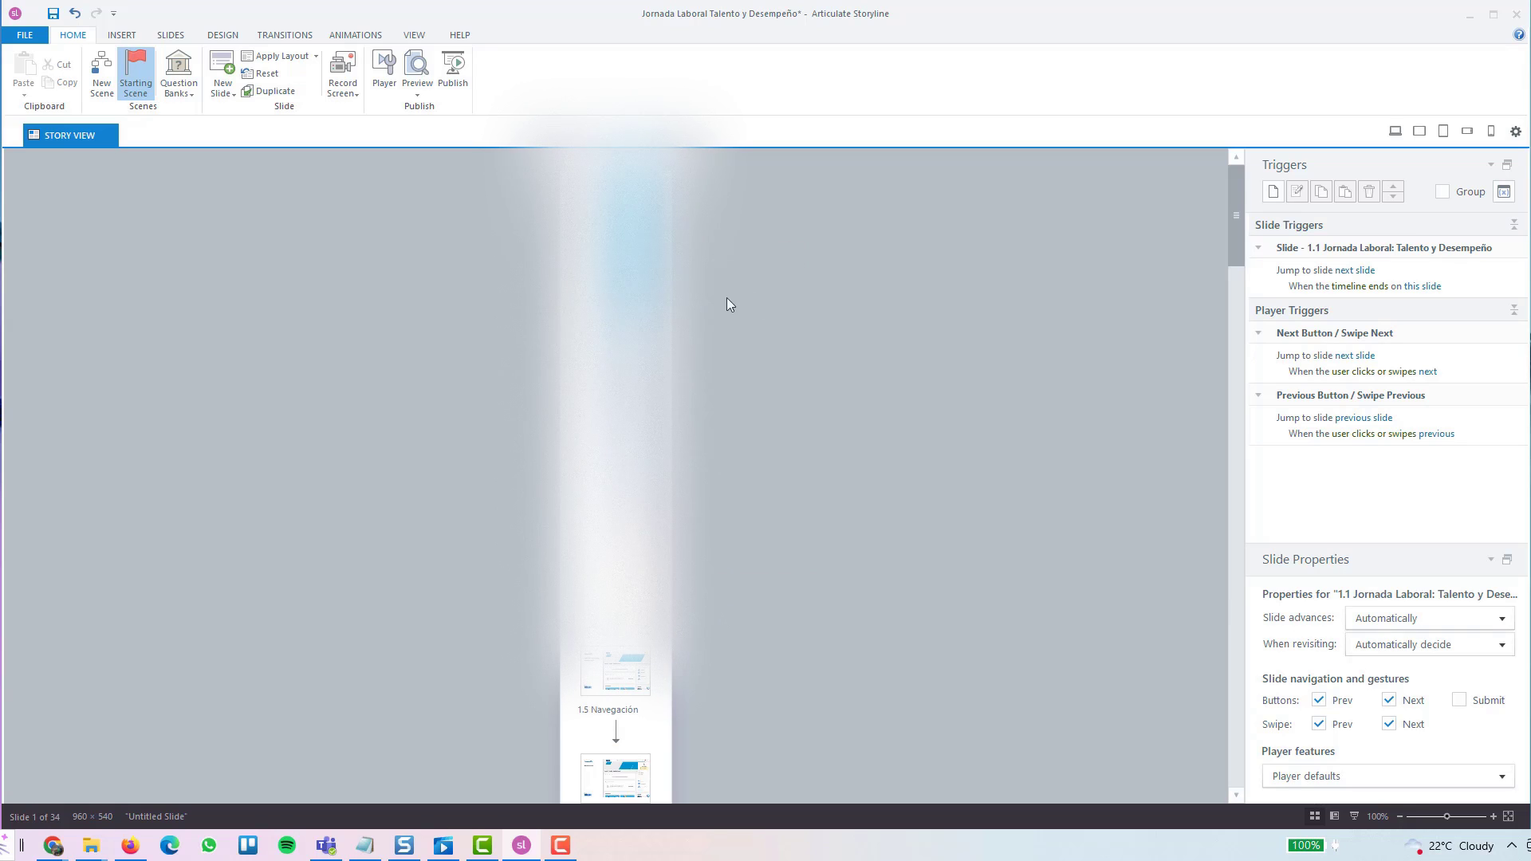
mouse_move(673, 281)
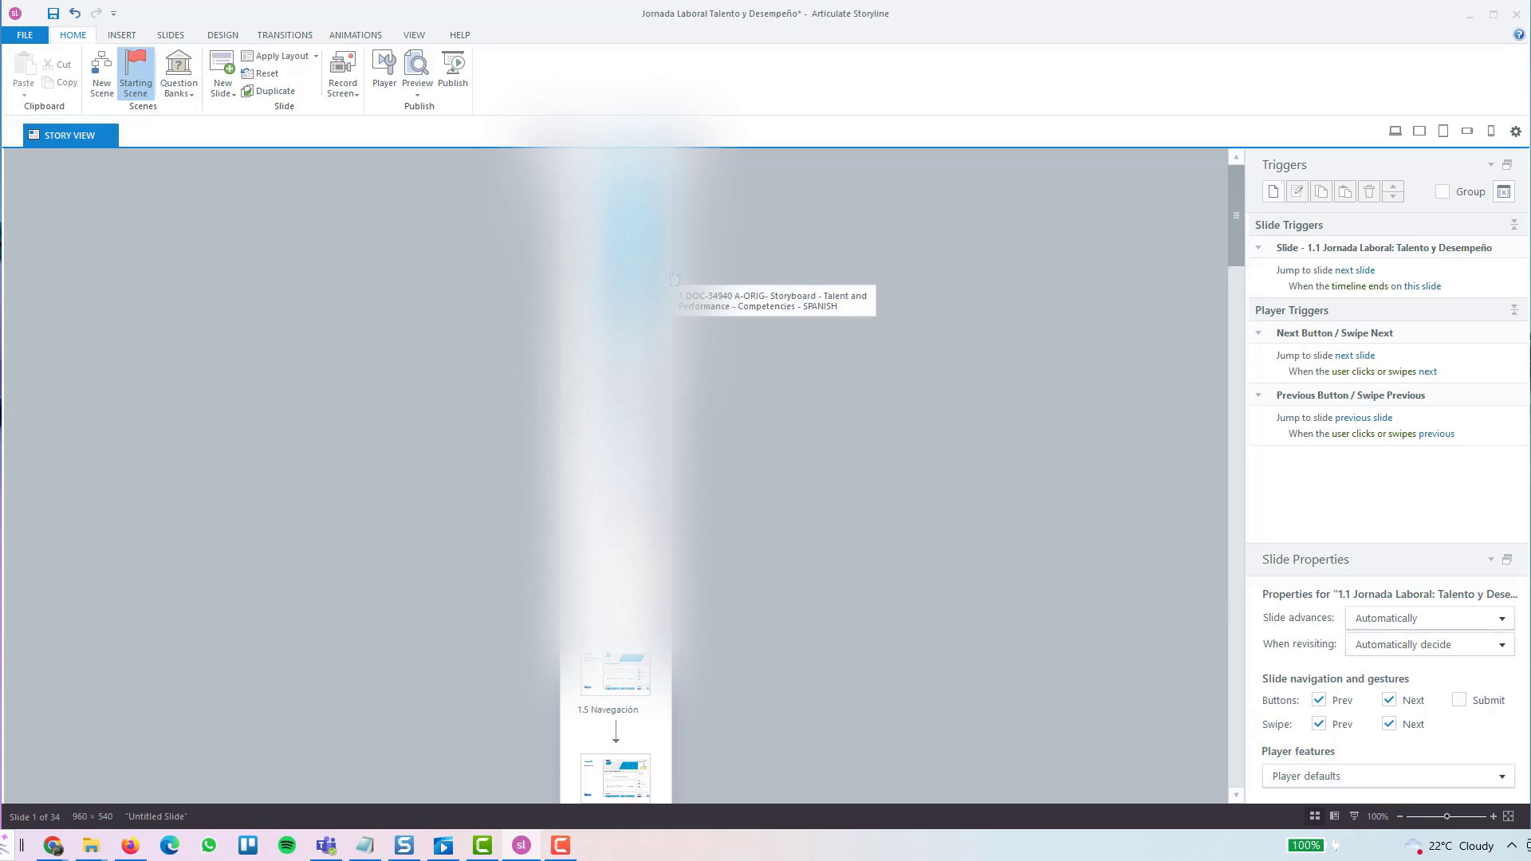
Select every slide in the story and set Slide advances to By user.
key(ctrl+a)
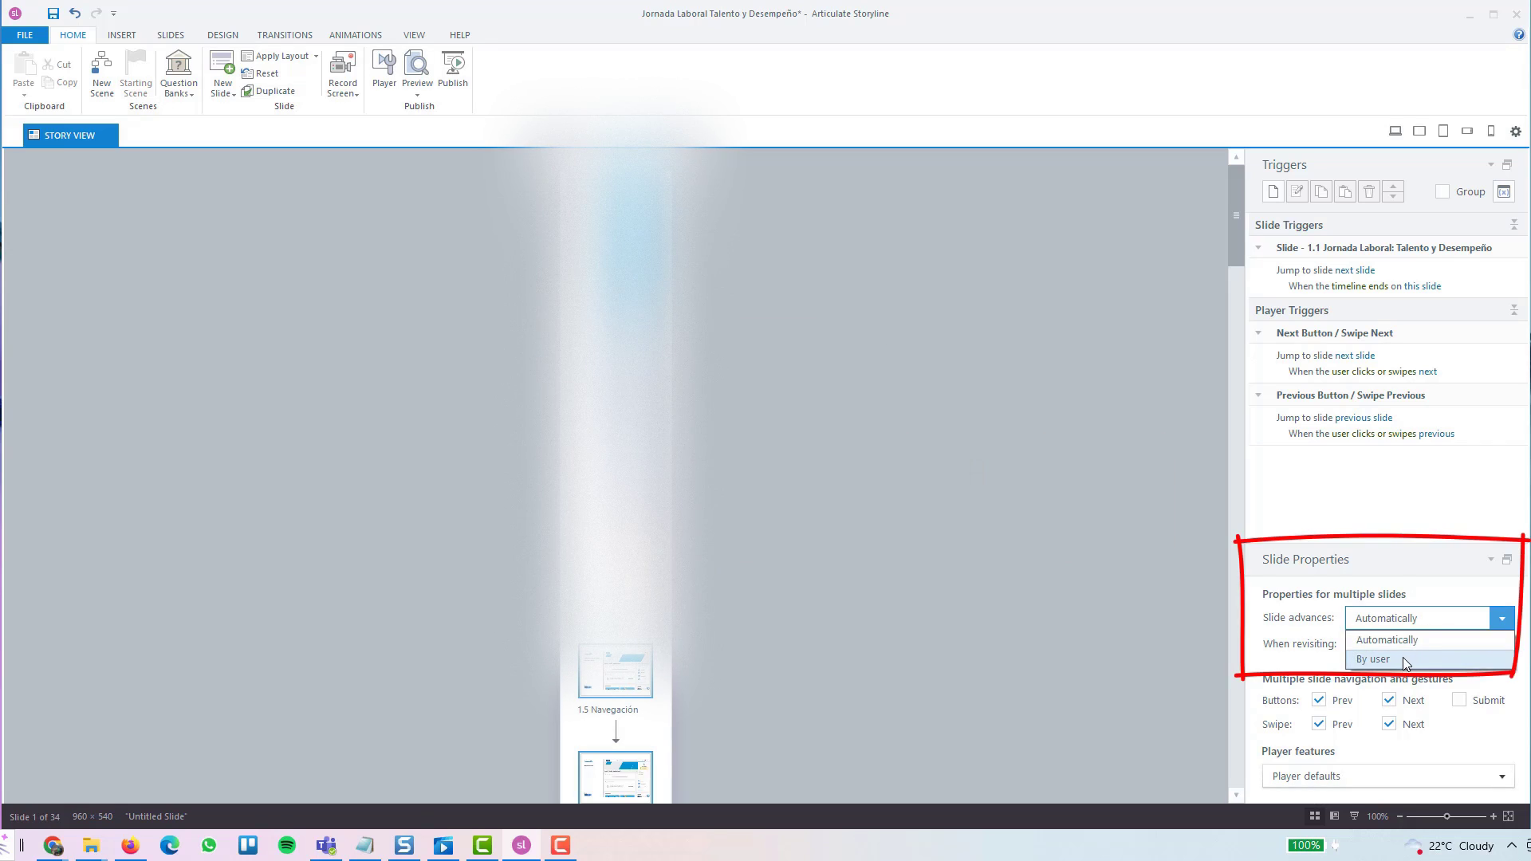
click(1373, 659)
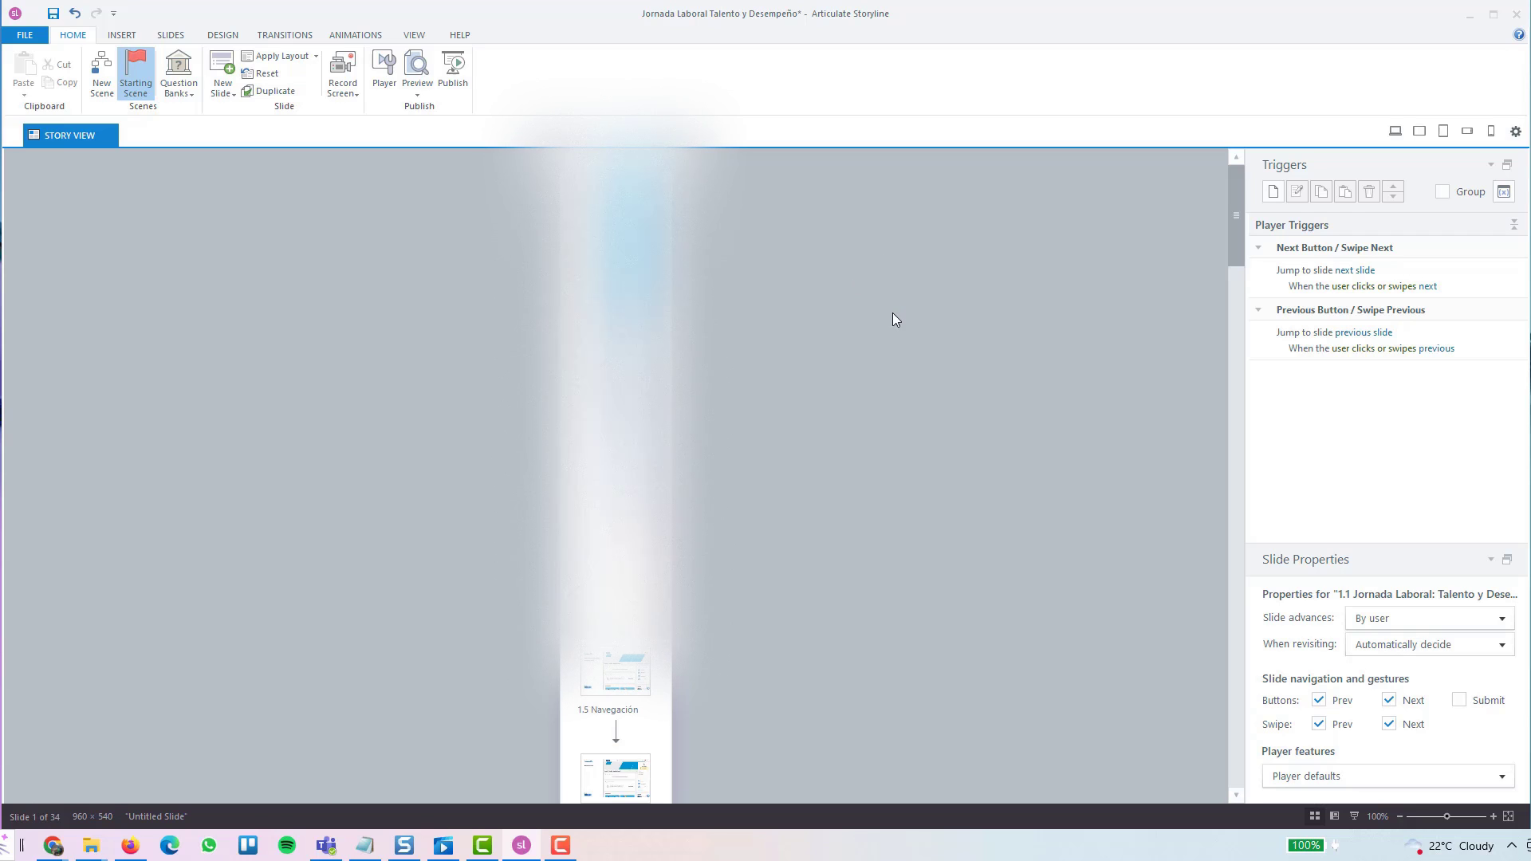
mouse_move(897, 321)
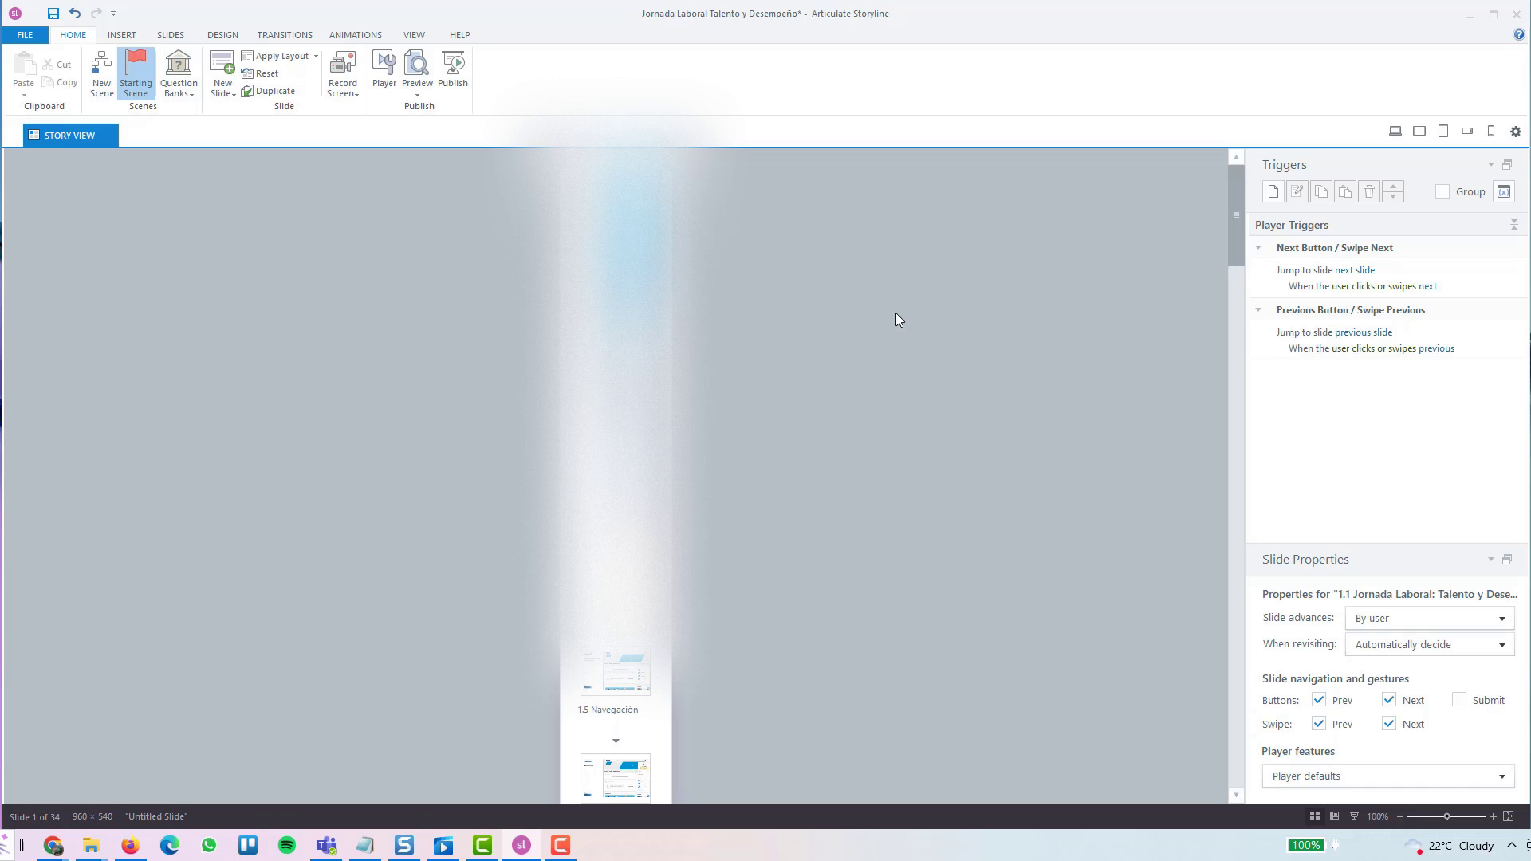
mouse_move(903, 353)
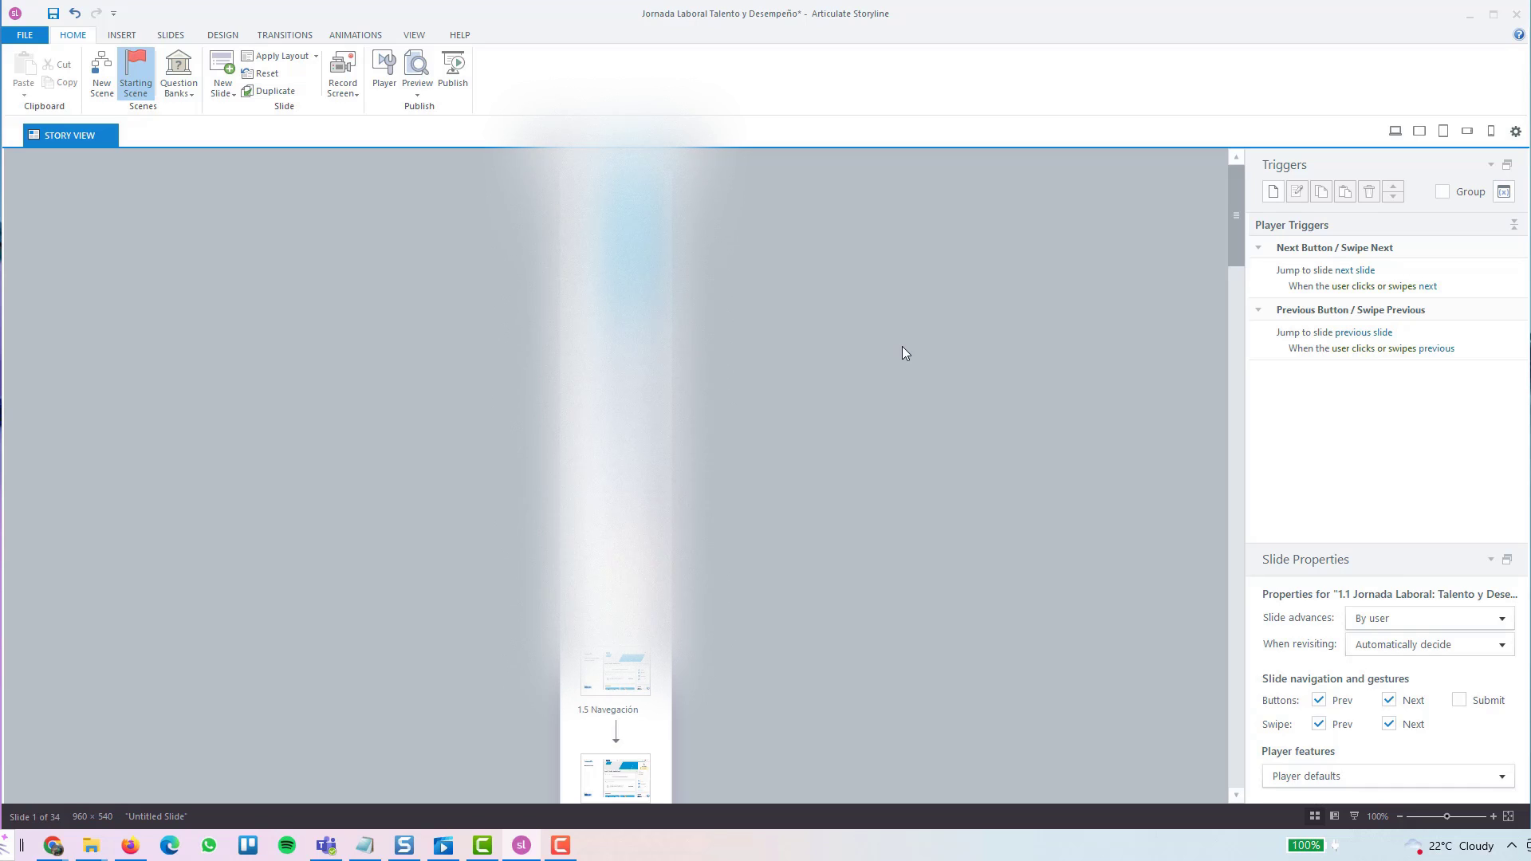
mouse_move(276, 145)
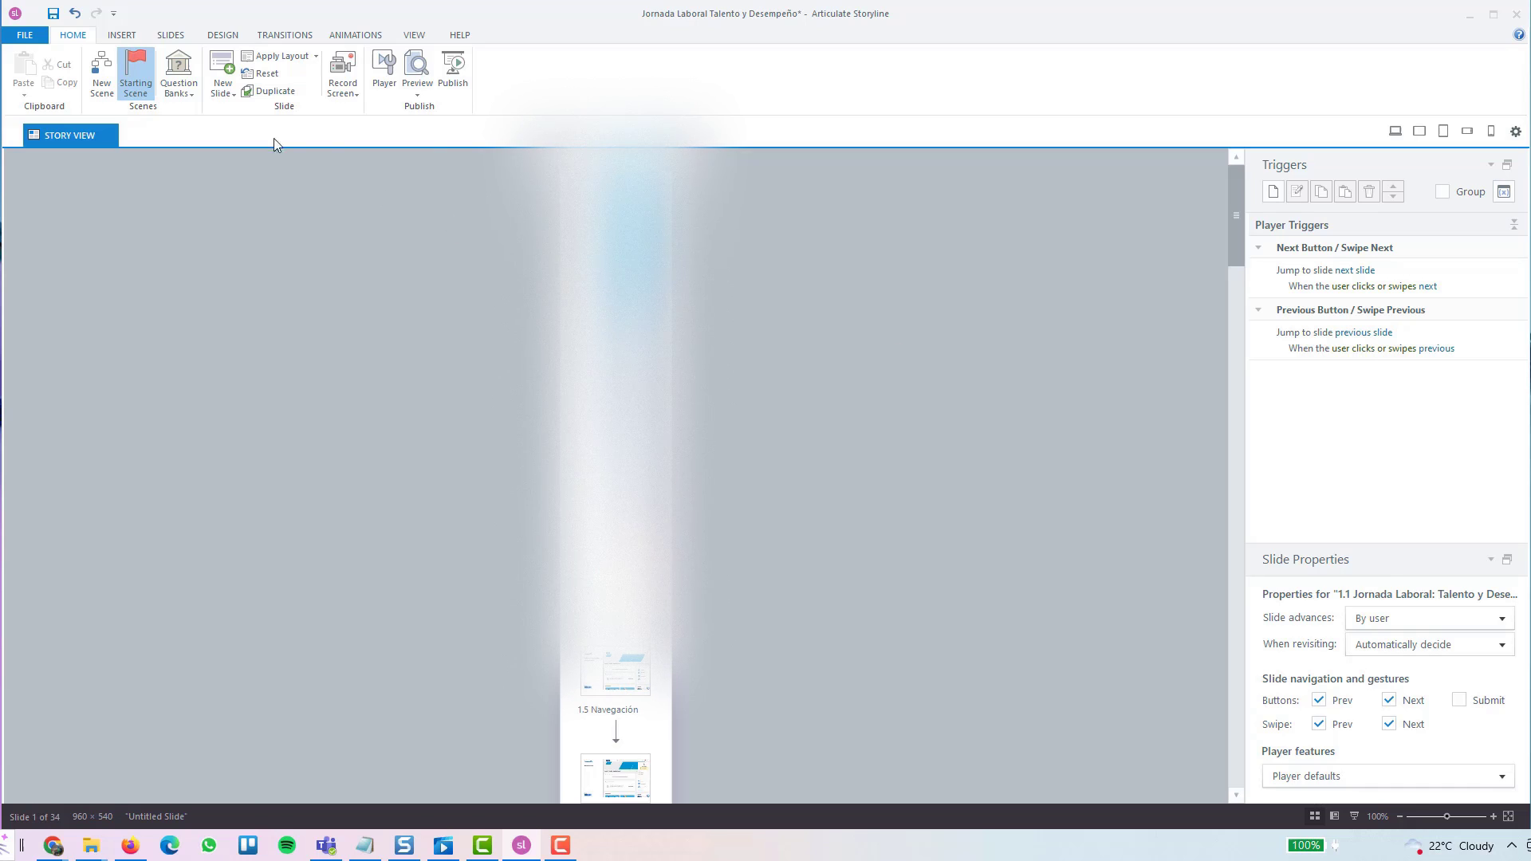